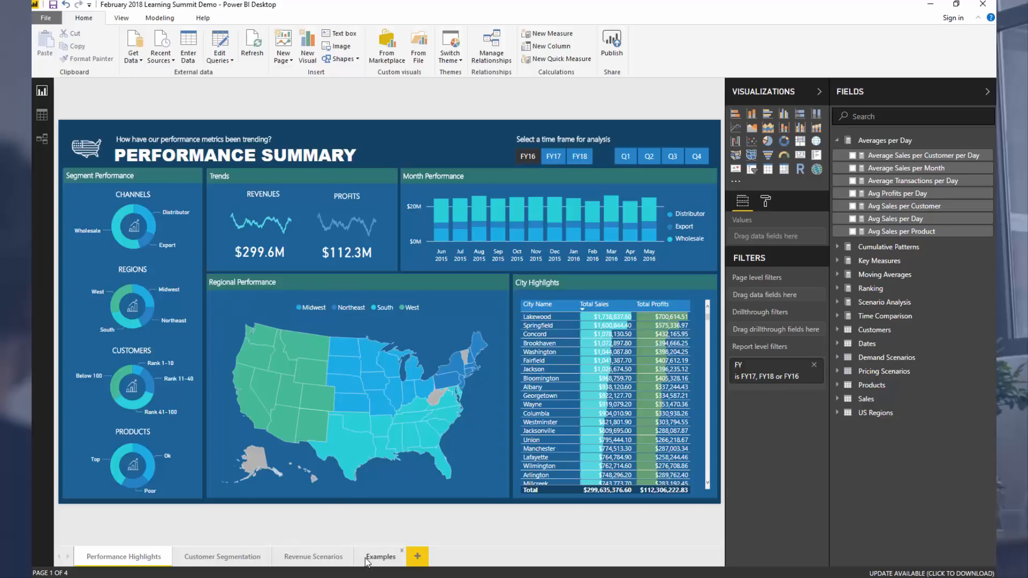
Step: Switch to the 'Enterprise DNA Learning Summit - Preview Examples' page
{"action": "left_click", "coordinate": [381, 556]}
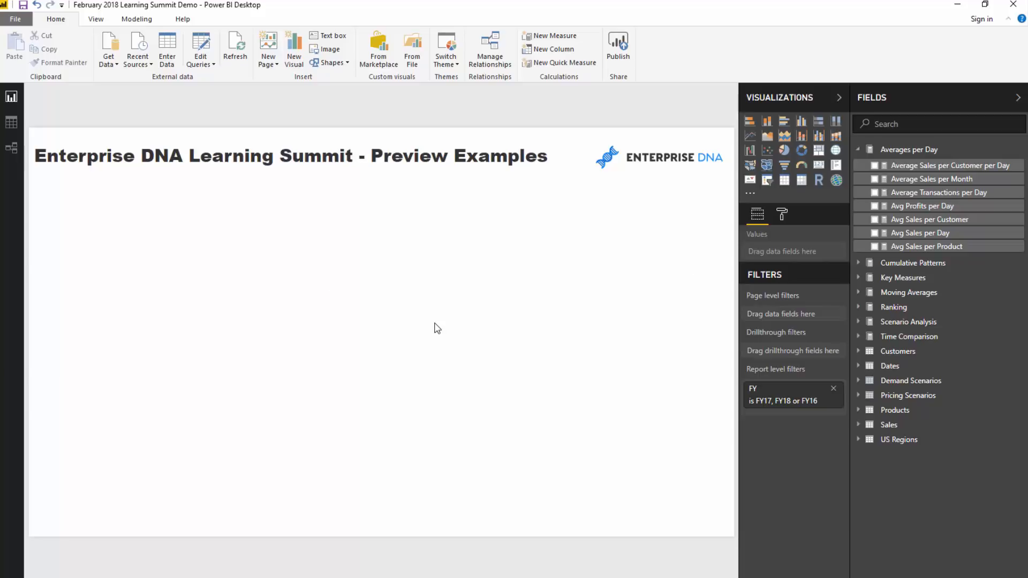
{"action": "mouse_move", "coordinate": [910, 293]}
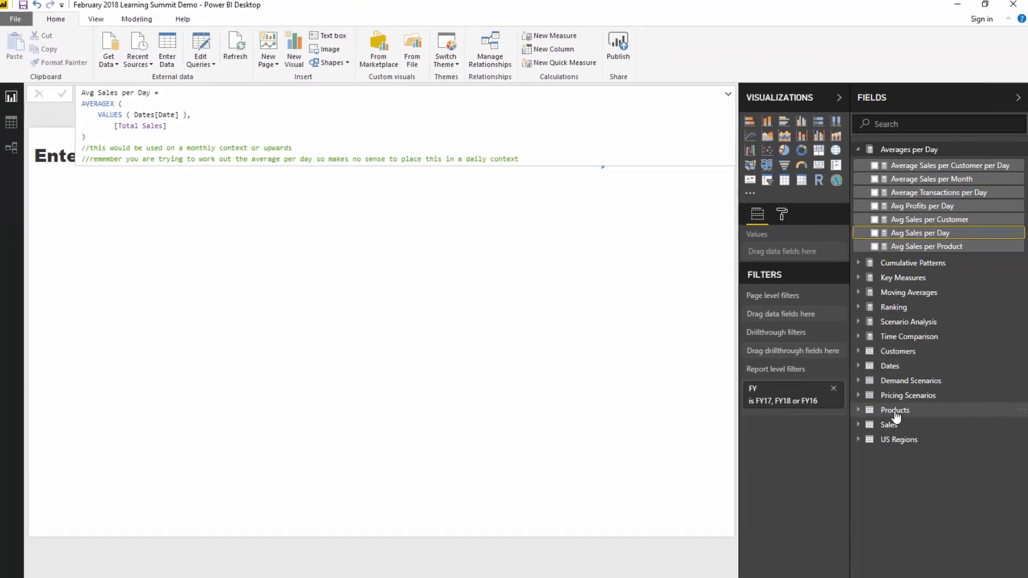
Step: Expand the Products fields and bring up formatting for the Avg Sales per Day table
{"action": "left_click", "coordinate": [894, 410]}
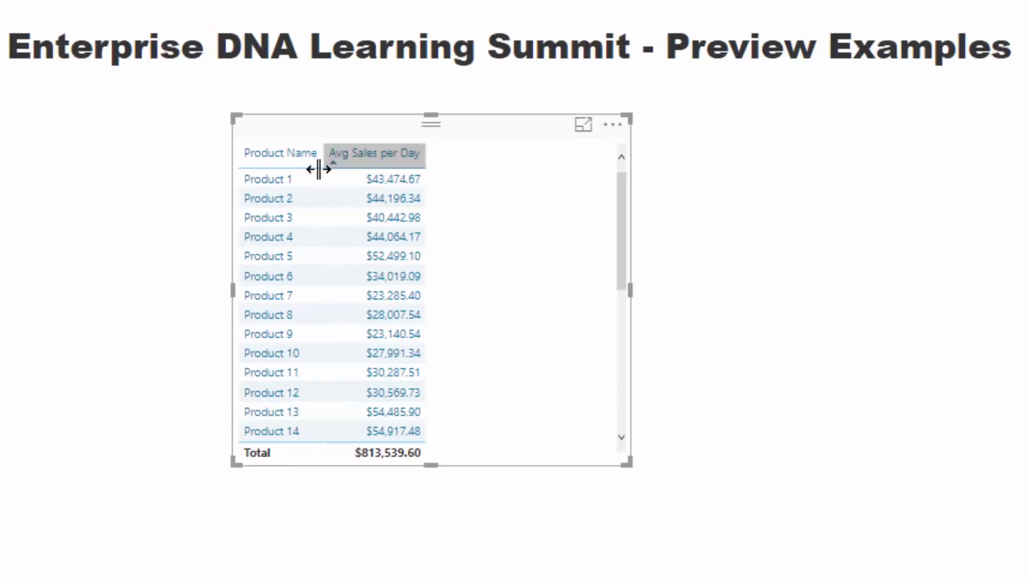
{"action": "mouse_move", "coordinate": [280, 178]}
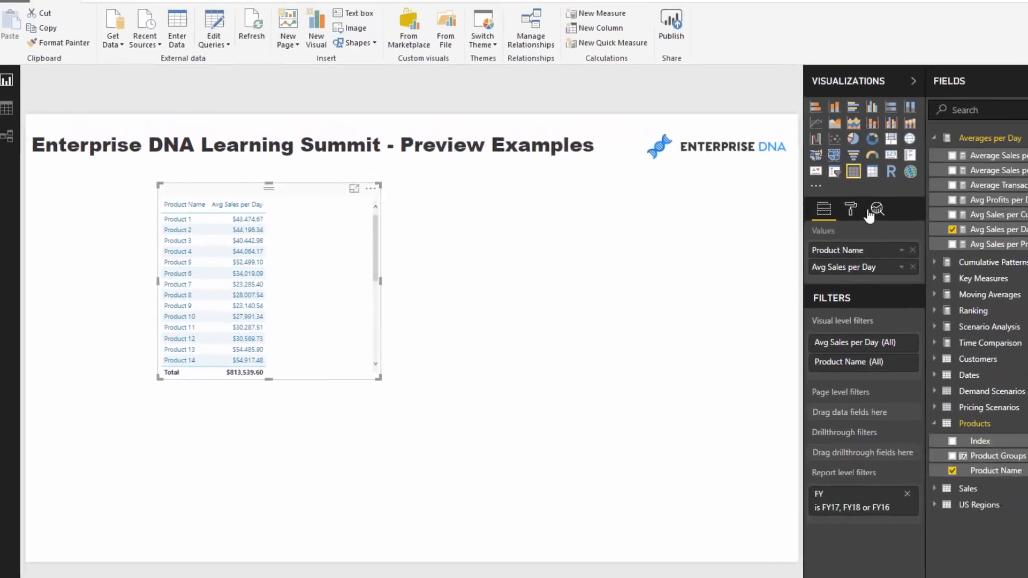
{"action": "left_click", "coordinate": [850, 210]}
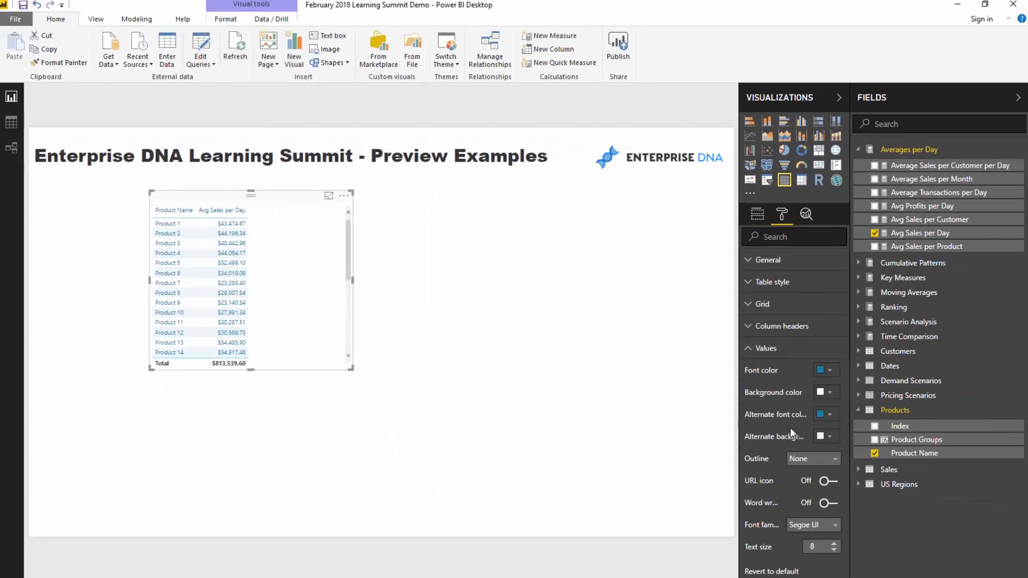
Step: Raise the product table's Values text size from 8 to 10
{"action": "left_click", "coordinate": [835, 542]}
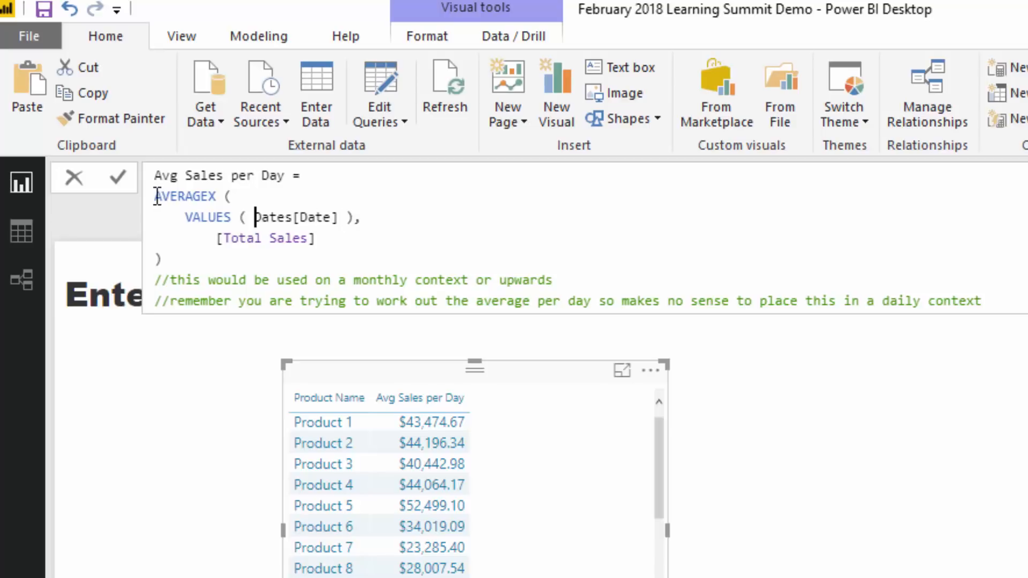
Step: Highlight parts of the Avg Sales per Day formula, including the Total Sales expression
{"action": "double_click", "coordinate": [185, 196]}
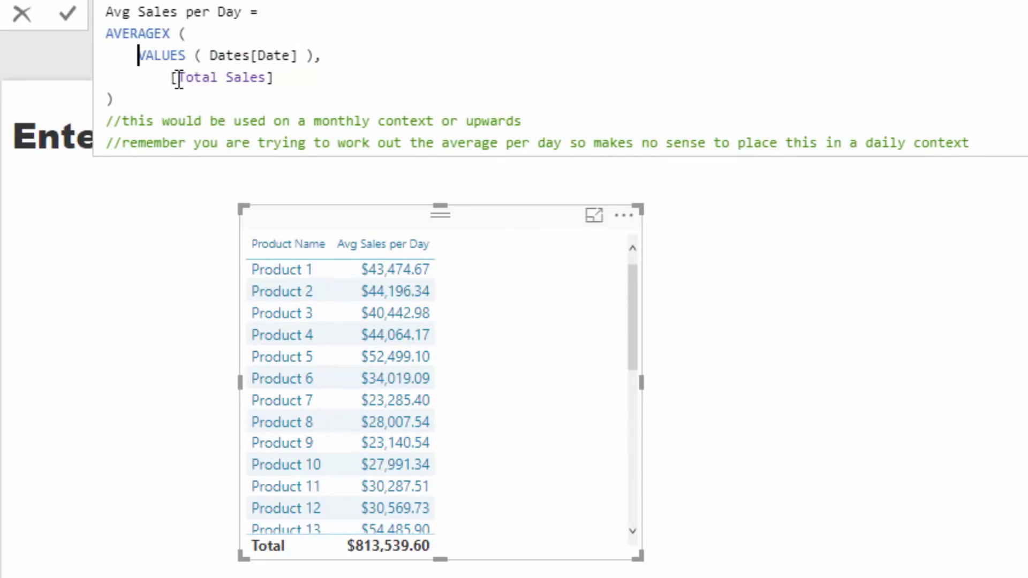
{"action": "double_click", "coordinate": [221, 77]}
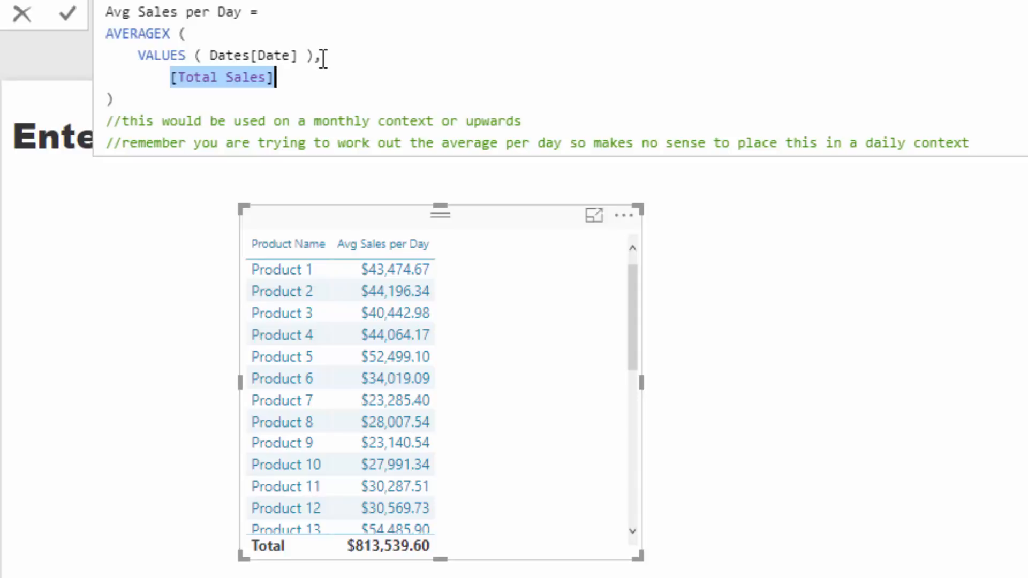
{"action": "mouse_move", "coordinate": [393, 270]}
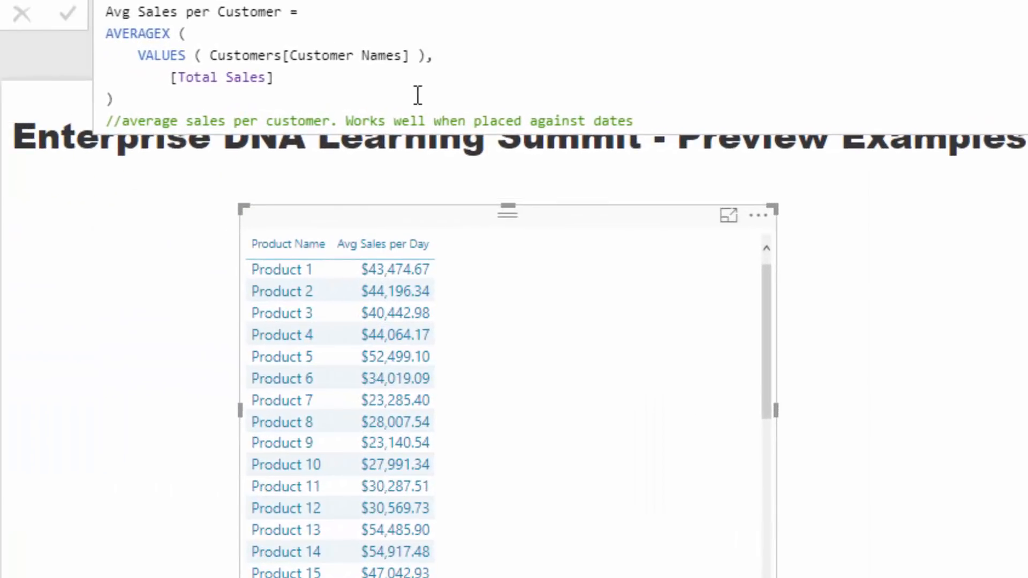
Step: Highlight the customer VALUES expression and add the Avg Sales per Customer column
{"action": "left_click", "coordinate": [197, 55]}
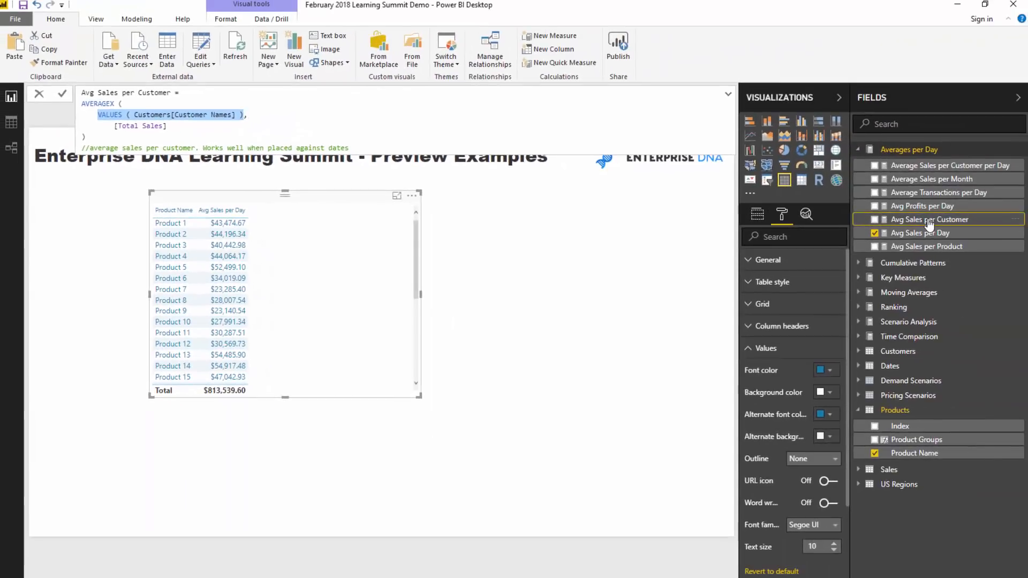
{"action": "left_click", "coordinate": [874, 220]}
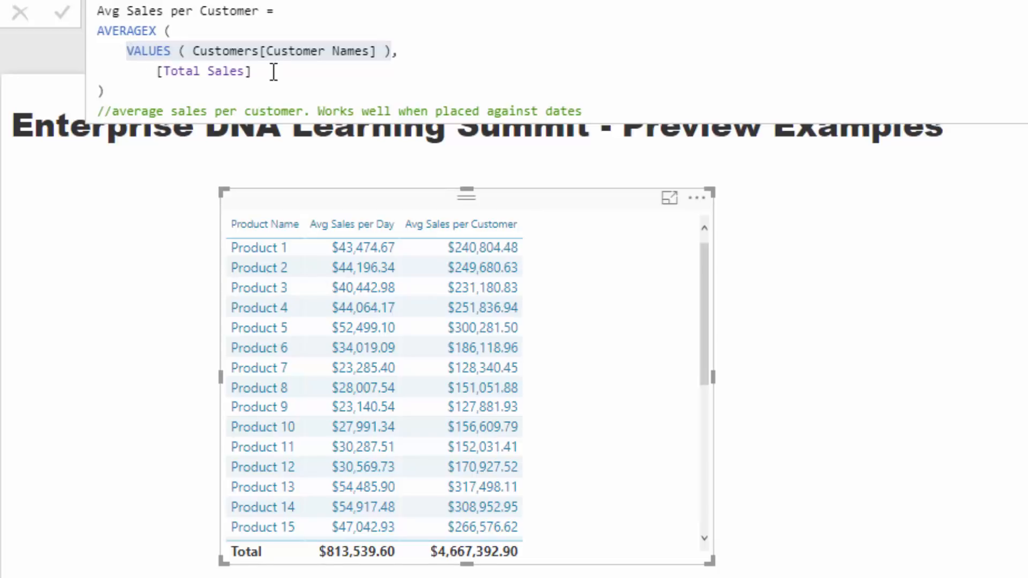
{"action": "mouse_move", "coordinate": [277, 81]}
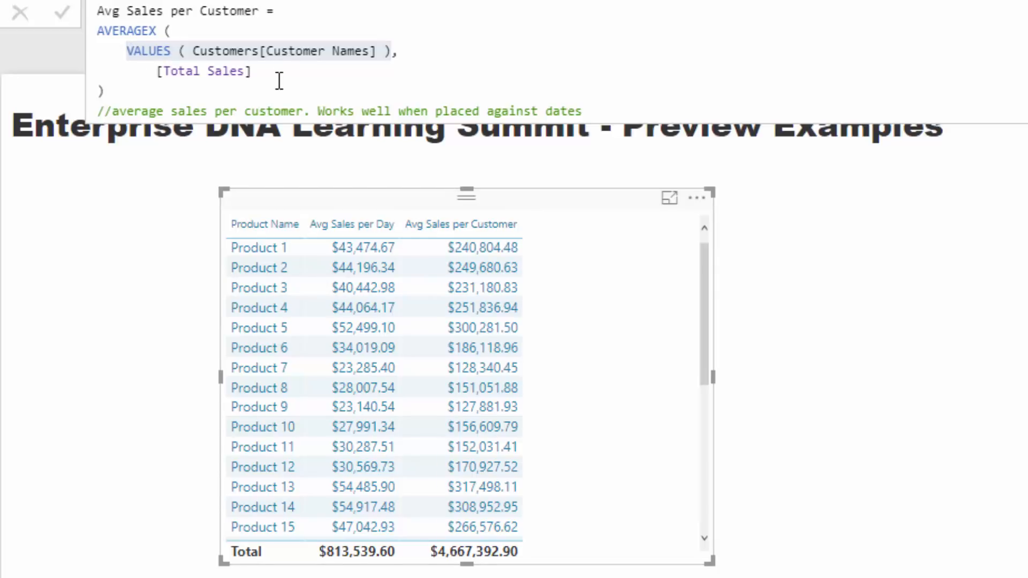
{"action": "left_click", "coordinate": [157, 74]}
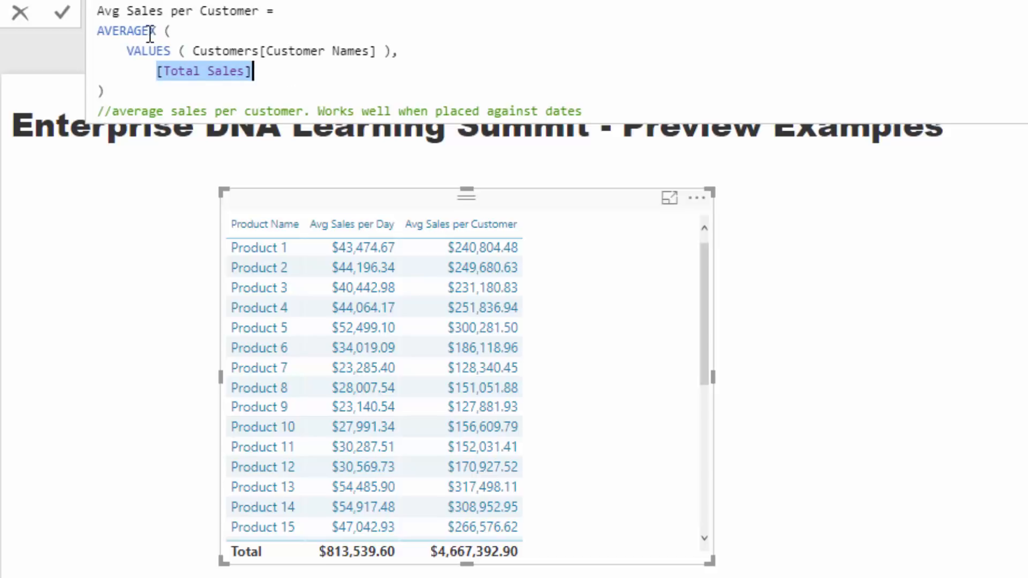
{"action": "double_click", "coordinate": [127, 30]}
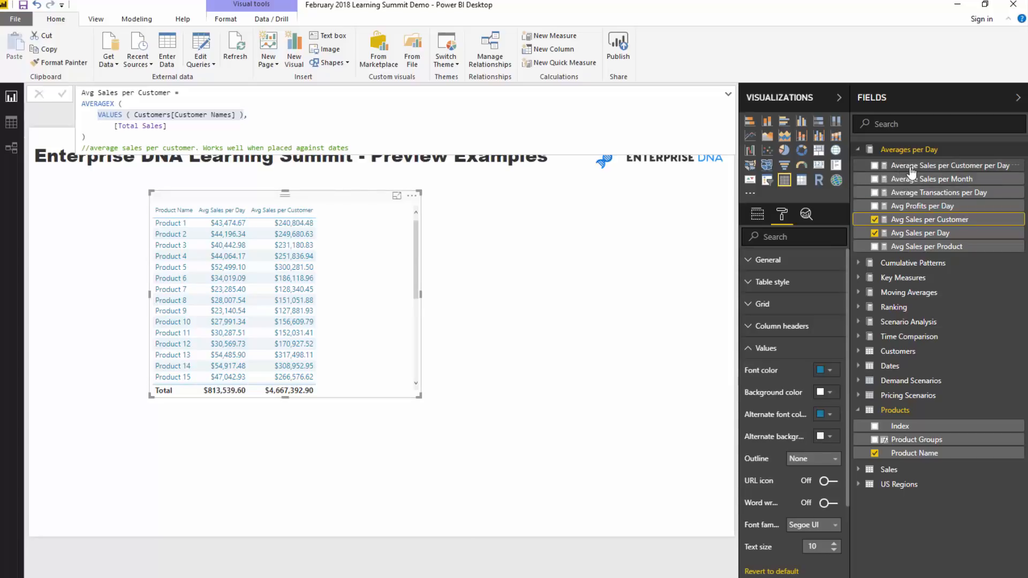
Step: Add Average Sales per Month (total 24,751,325.98) to the table and edit its formula text
{"action": "left_click", "coordinate": [934, 179]}
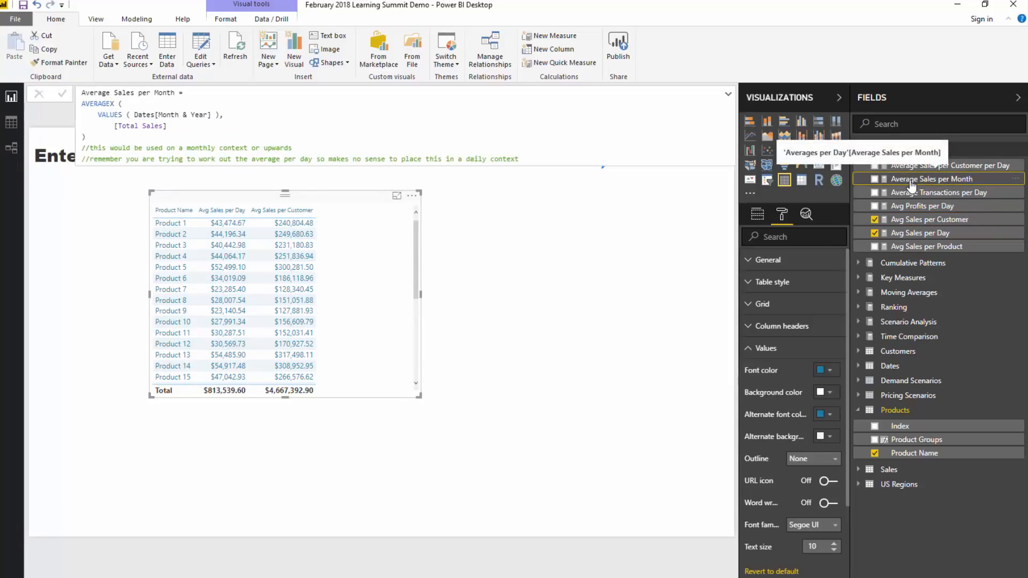
{"action": "left_click", "coordinate": [874, 178]}
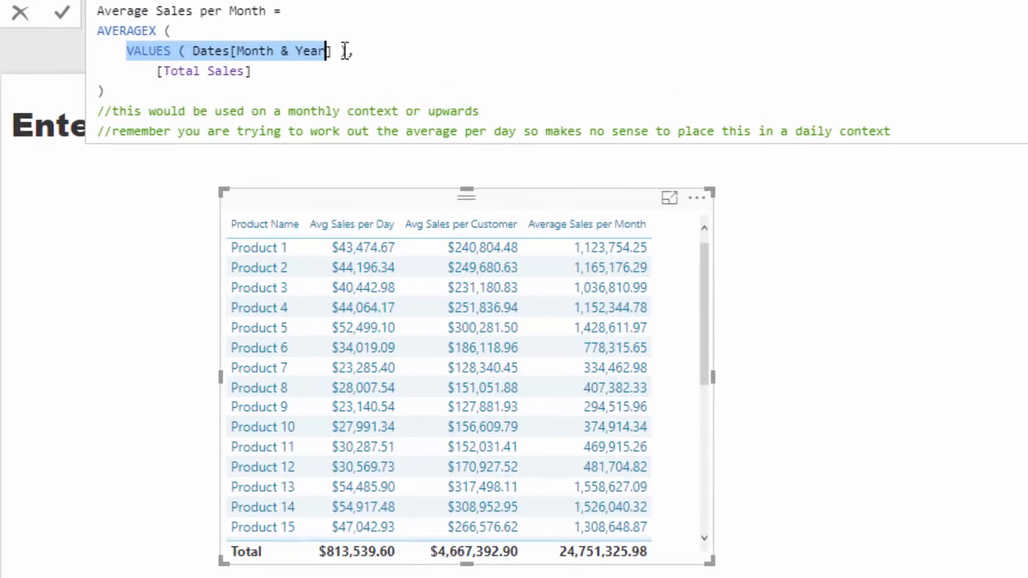
{"action": "type", "text": ")"}
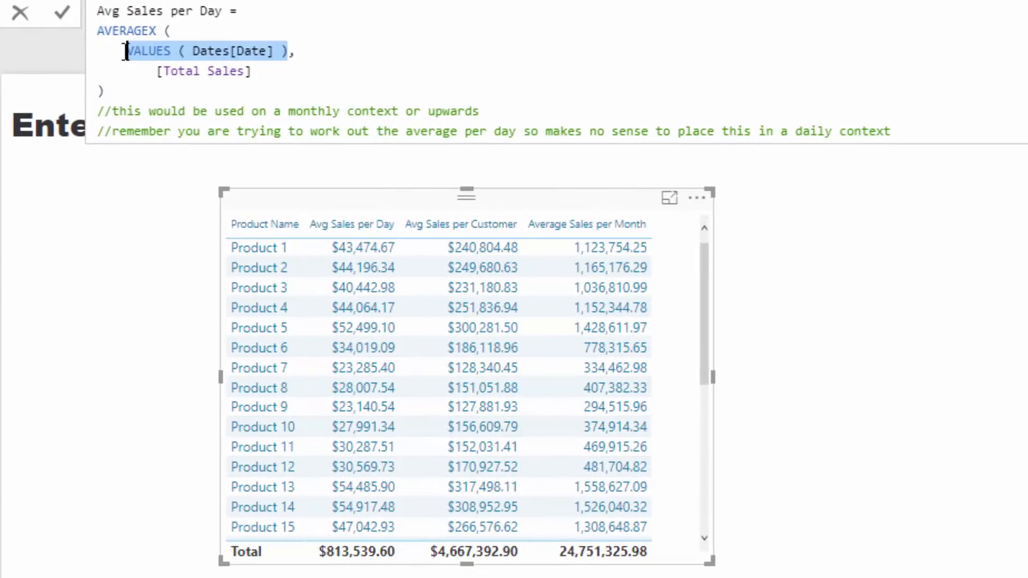
{"action": "type", "text": "Date"}
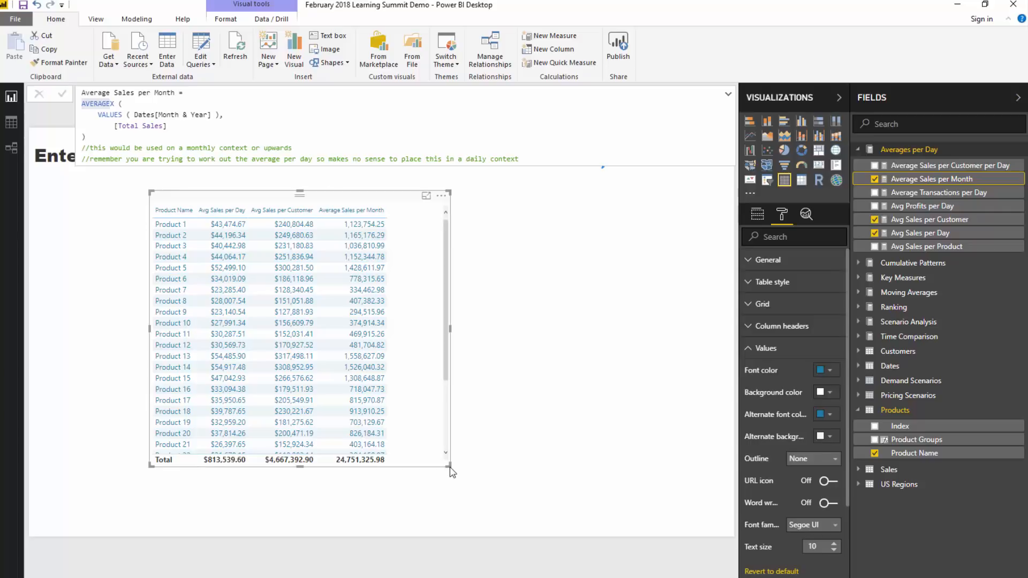
{"action": "mouse_move", "coordinate": [437, 342]}
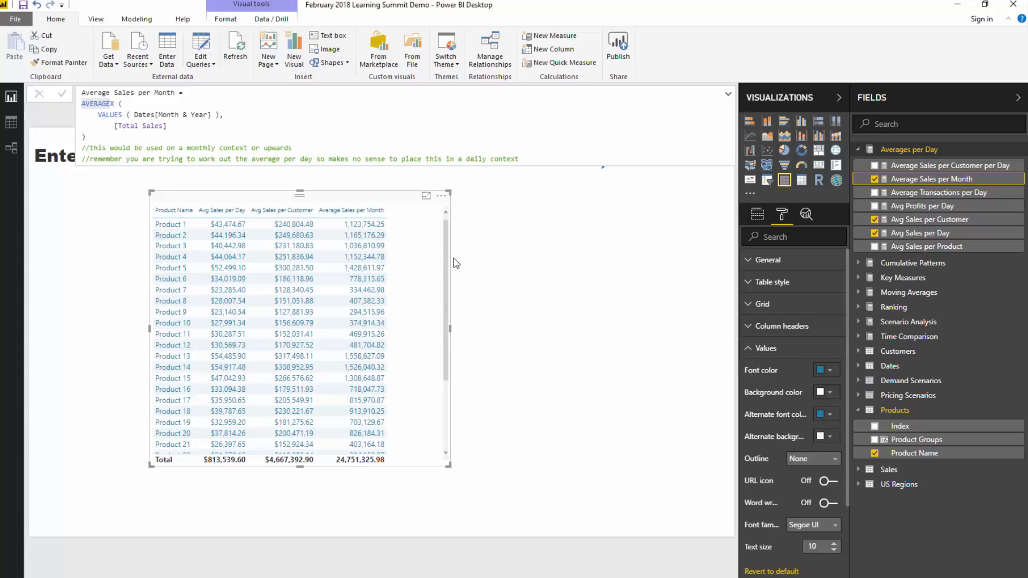
{"action": "mouse_move", "coordinate": [424, 237]}
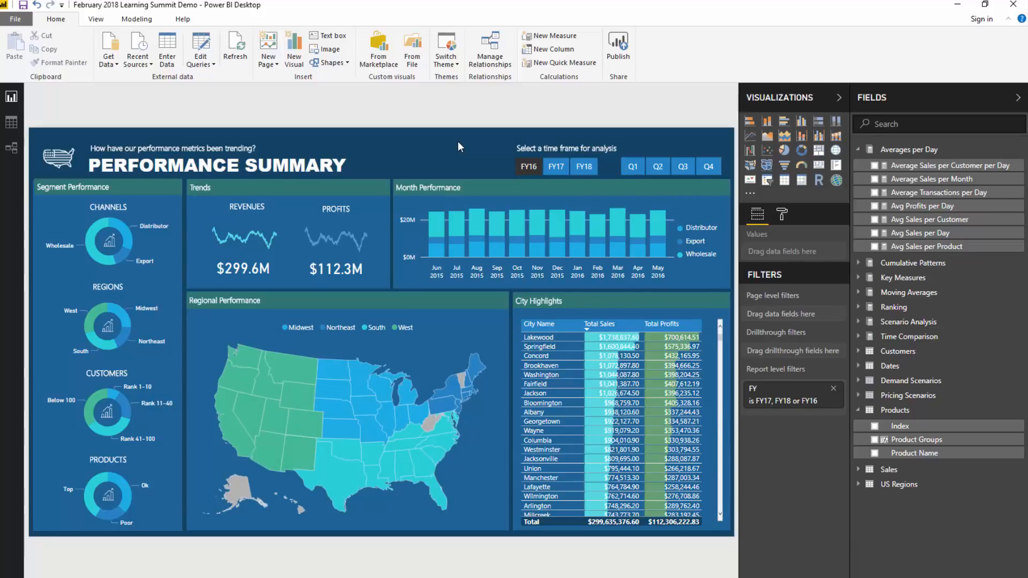
{"action": "mouse_move", "coordinate": [426, 138]}
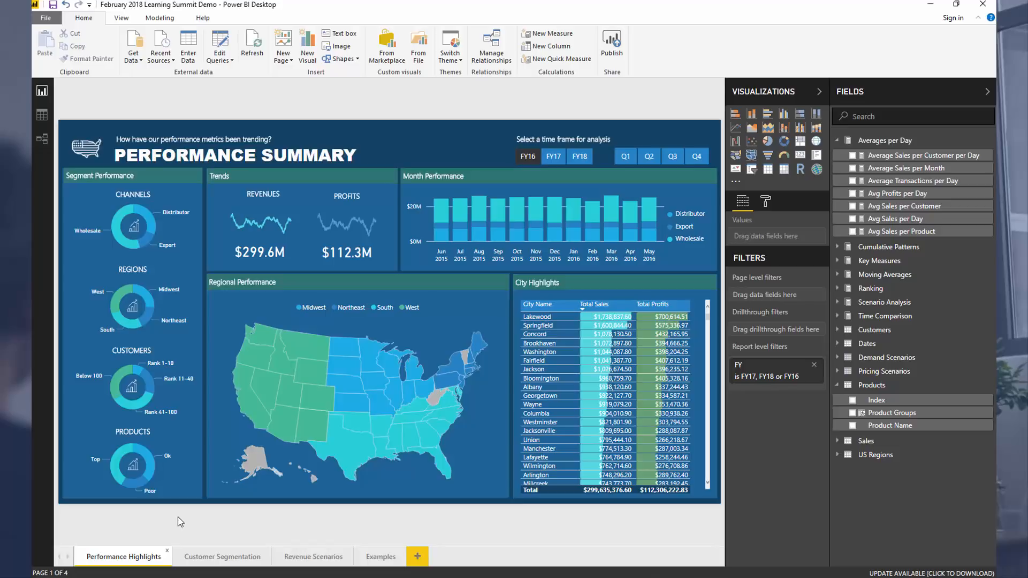
{"action": "mouse_move", "coordinate": [248, 533]}
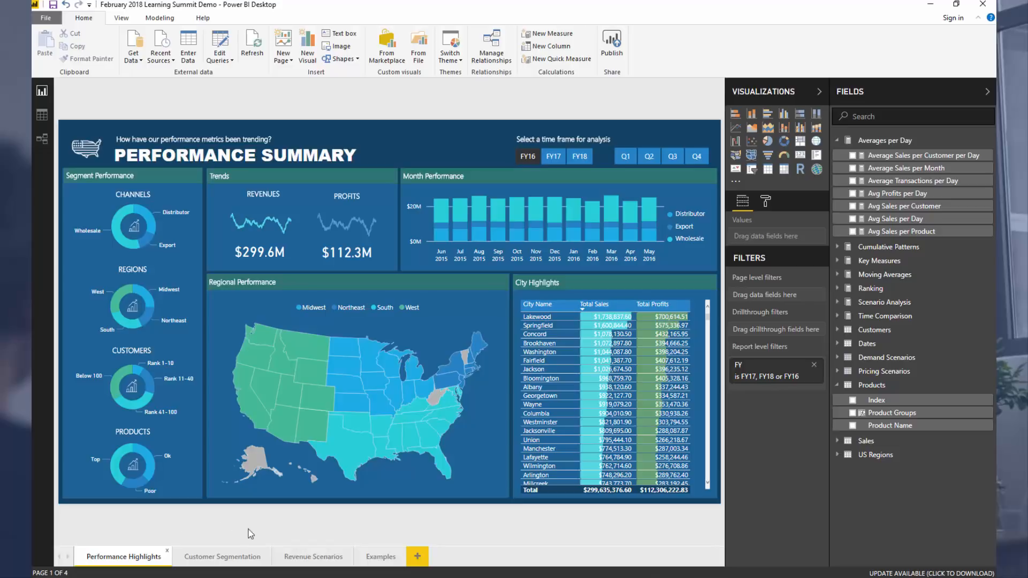
Step: Switch to the Revenue Scenarios page with its 3% demand scenario parameter
{"action": "left_click", "coordinate": [312, 556]}
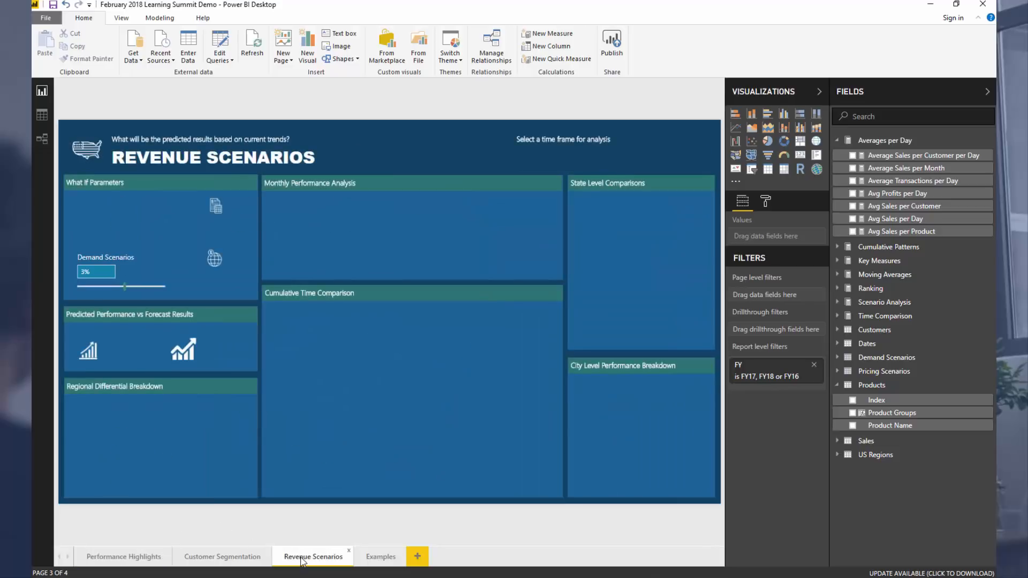